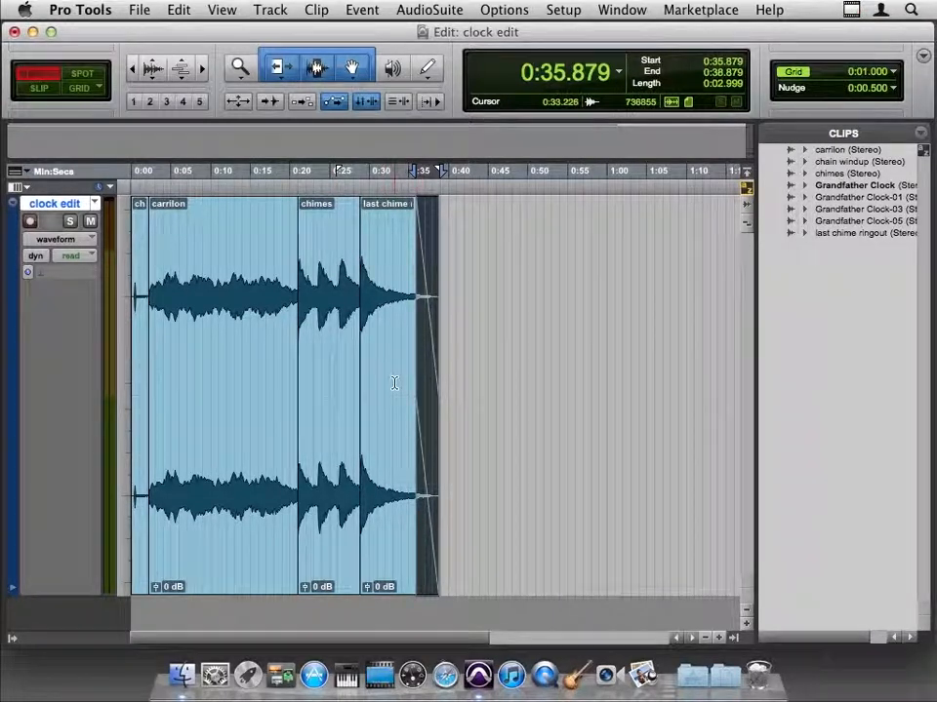
mouse_move(382, 394)
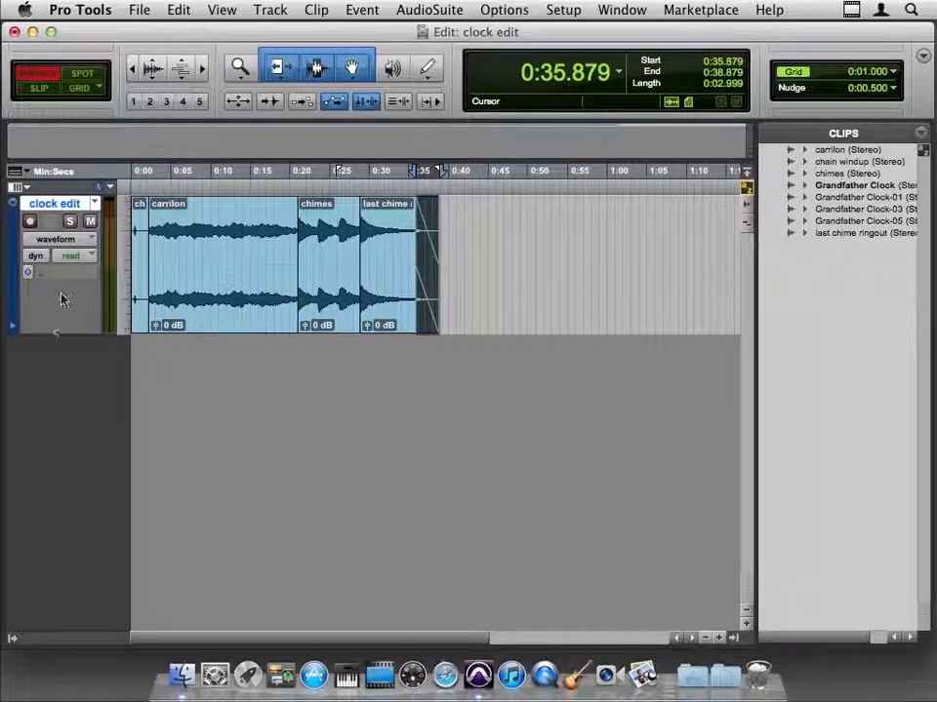
- Start a new track from the Track menu, choosing Stereo format and Audio Track type
left_click(270, 10)
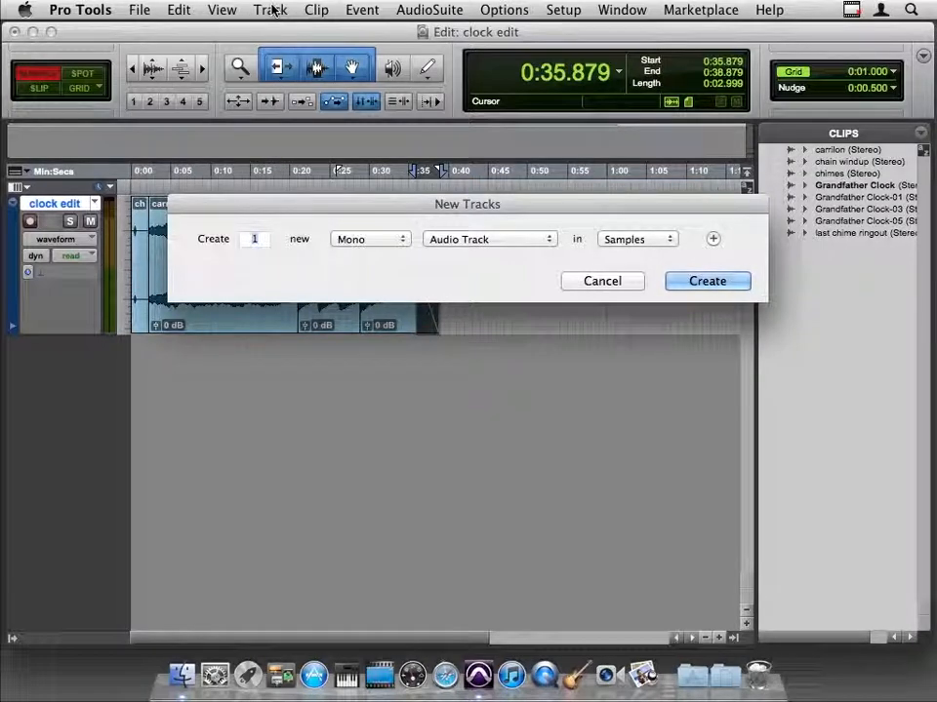
mouse_move(400, 231)
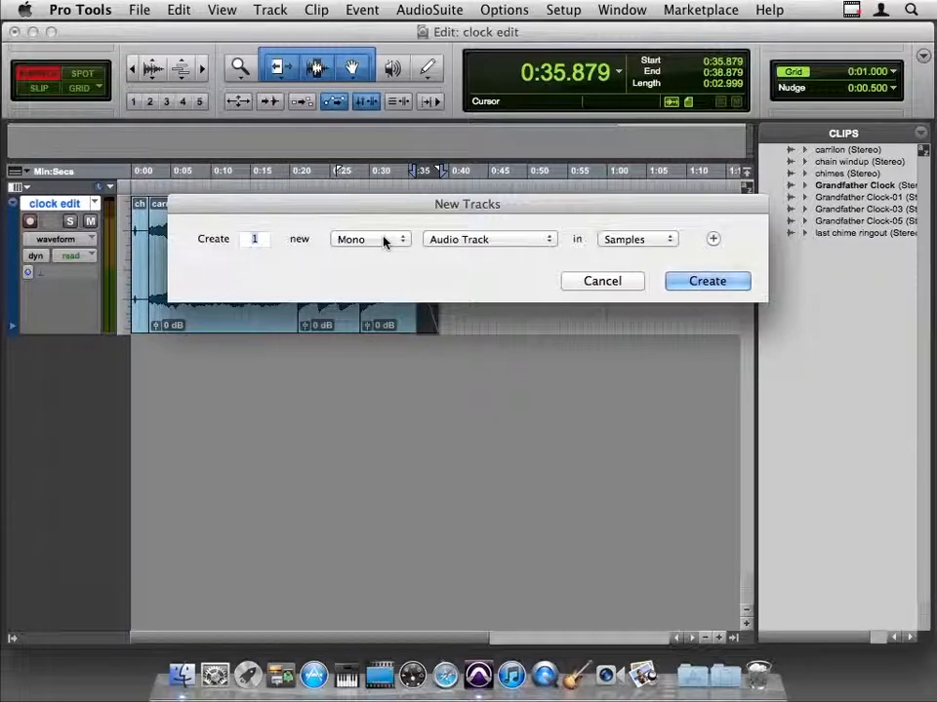
mouse_move(369, 239)
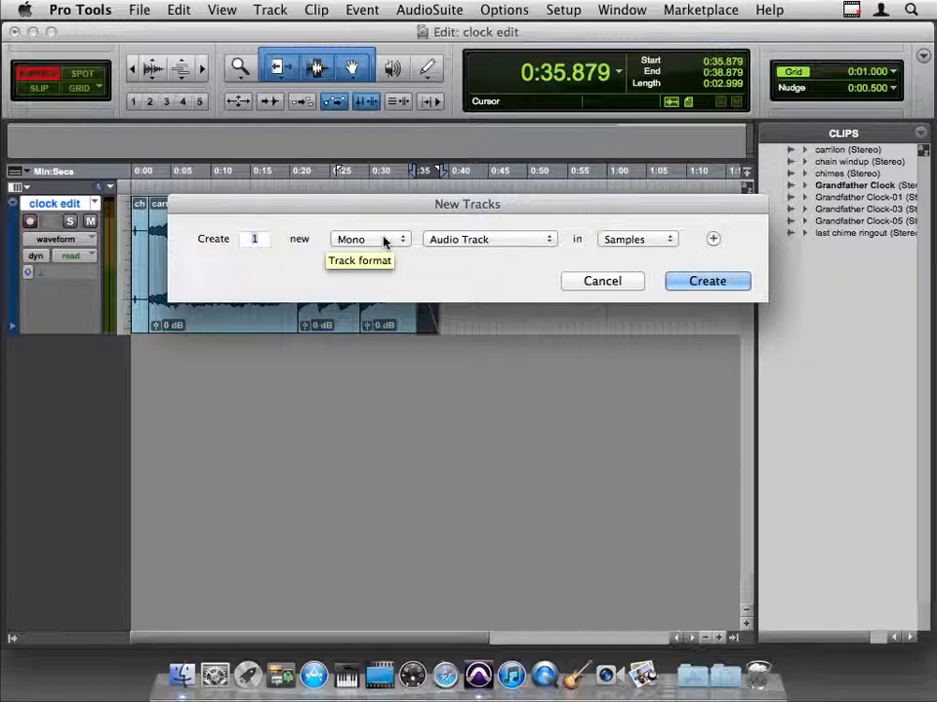
mouse_move(868, 141)
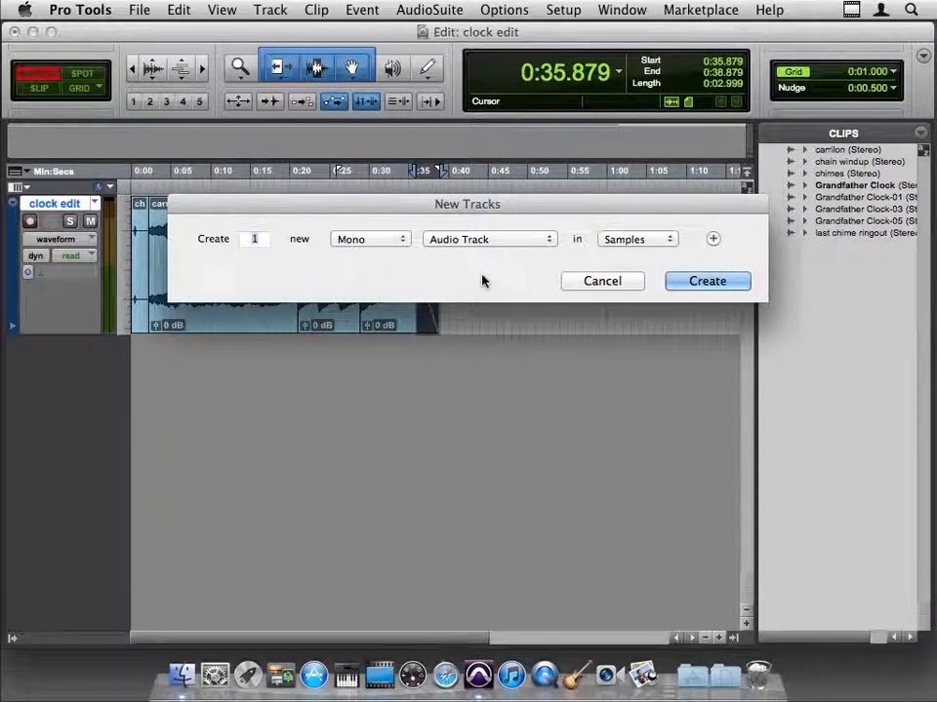
left_click(369, 239)
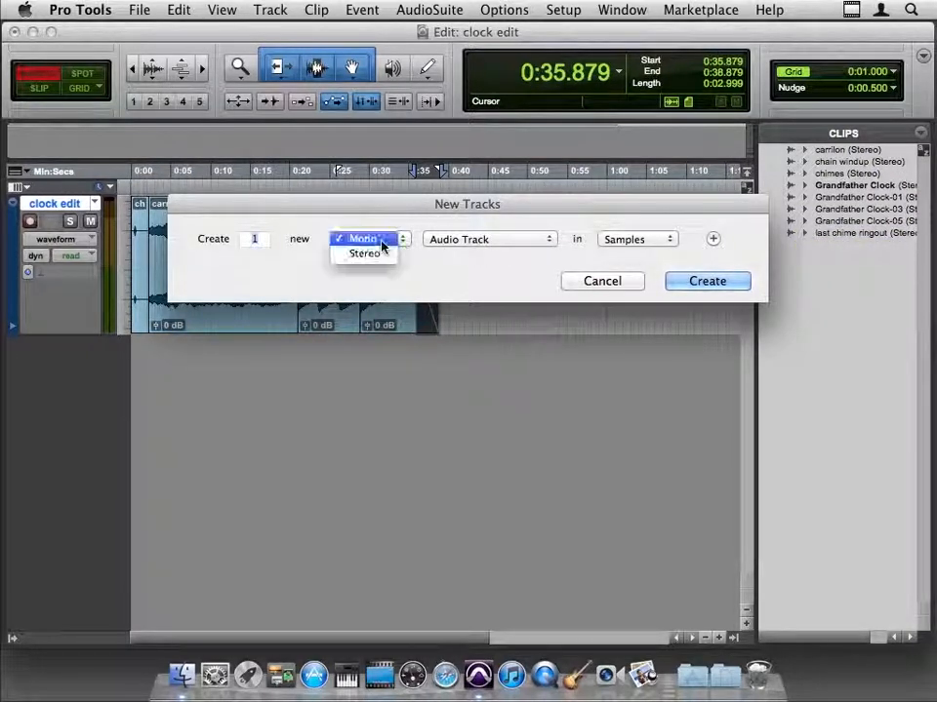
left_click(364, 252)
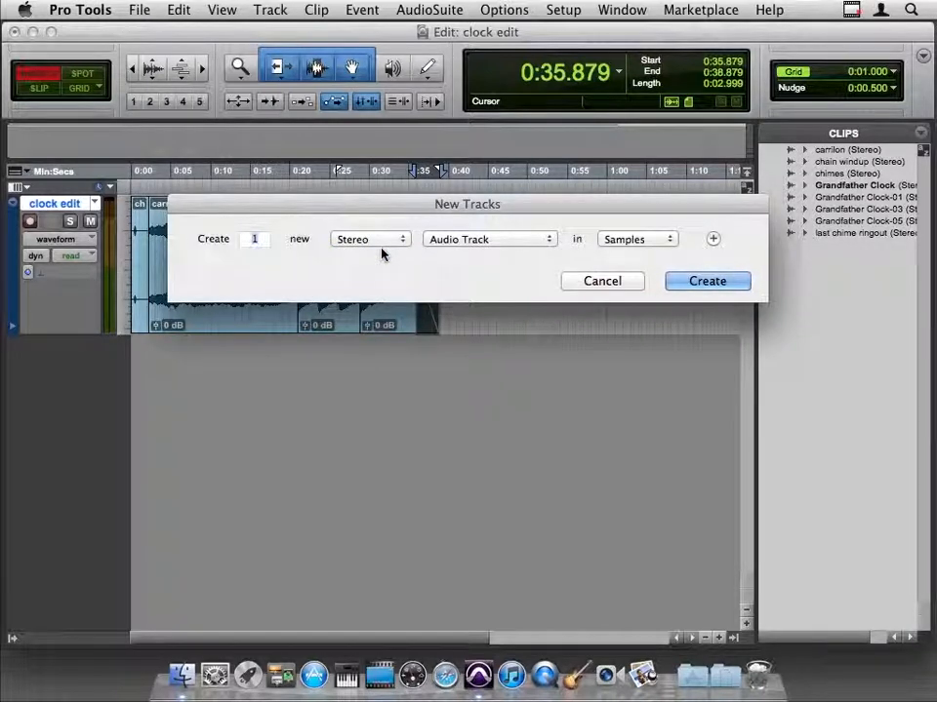
left_click(369, 239)
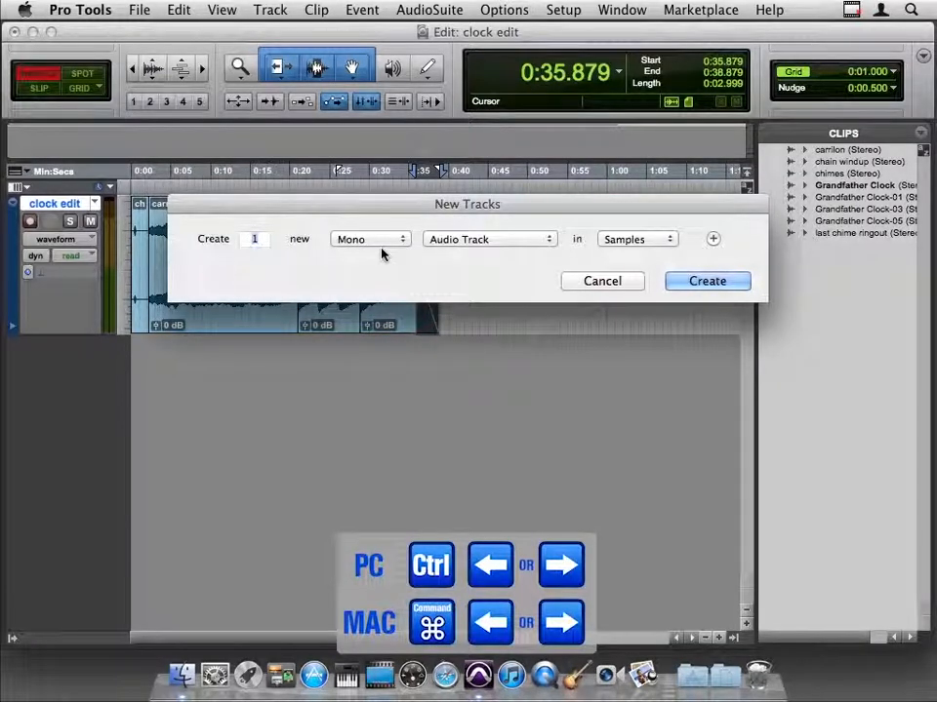
left_click(368, 239)
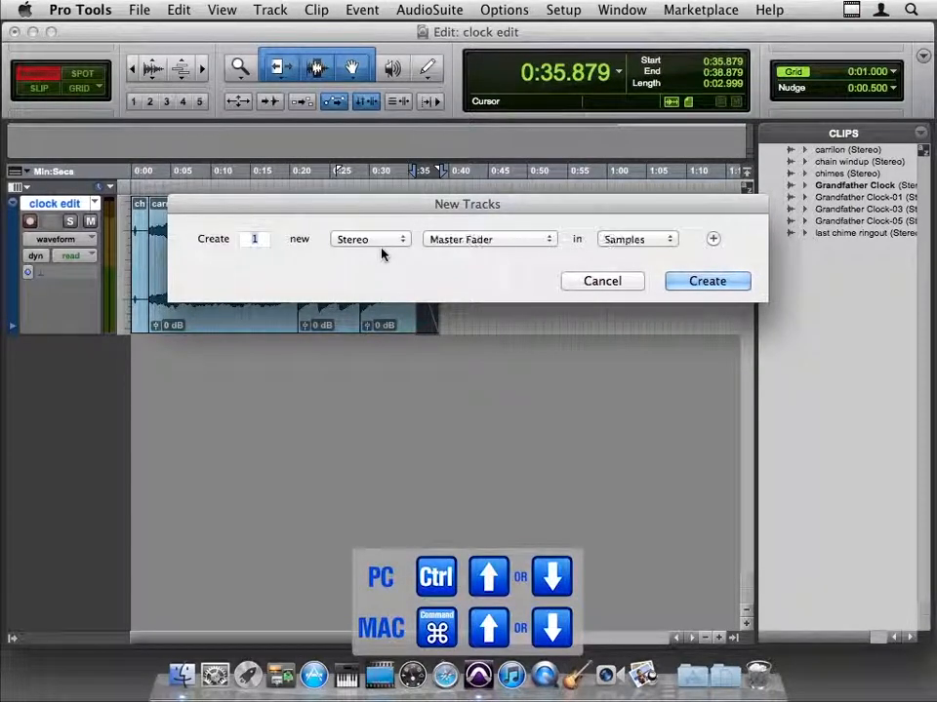
left_click(488, 239)
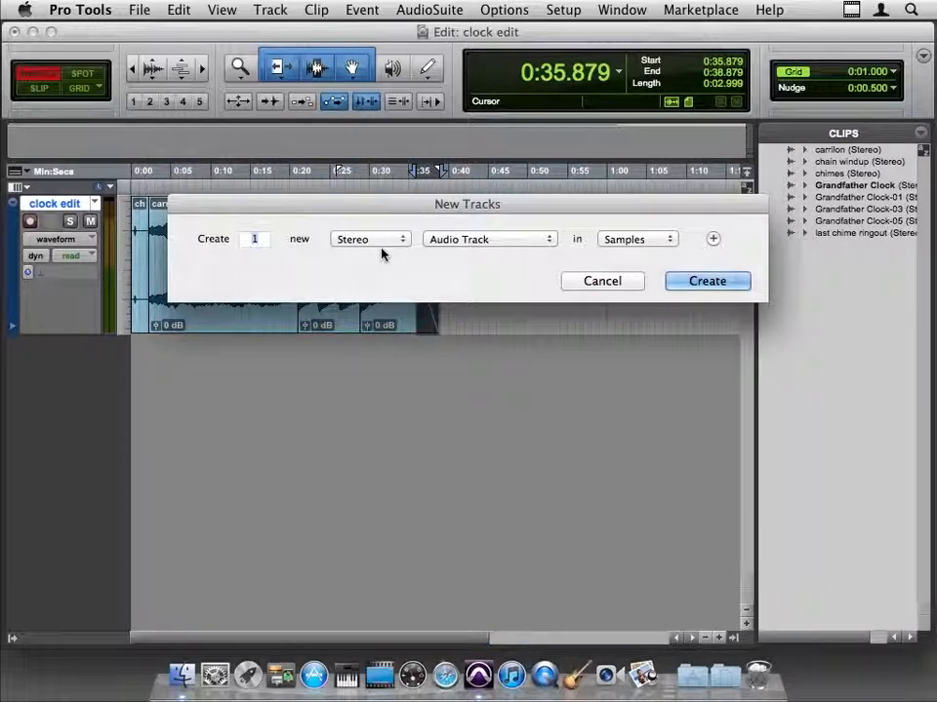
left_click(488, 239)
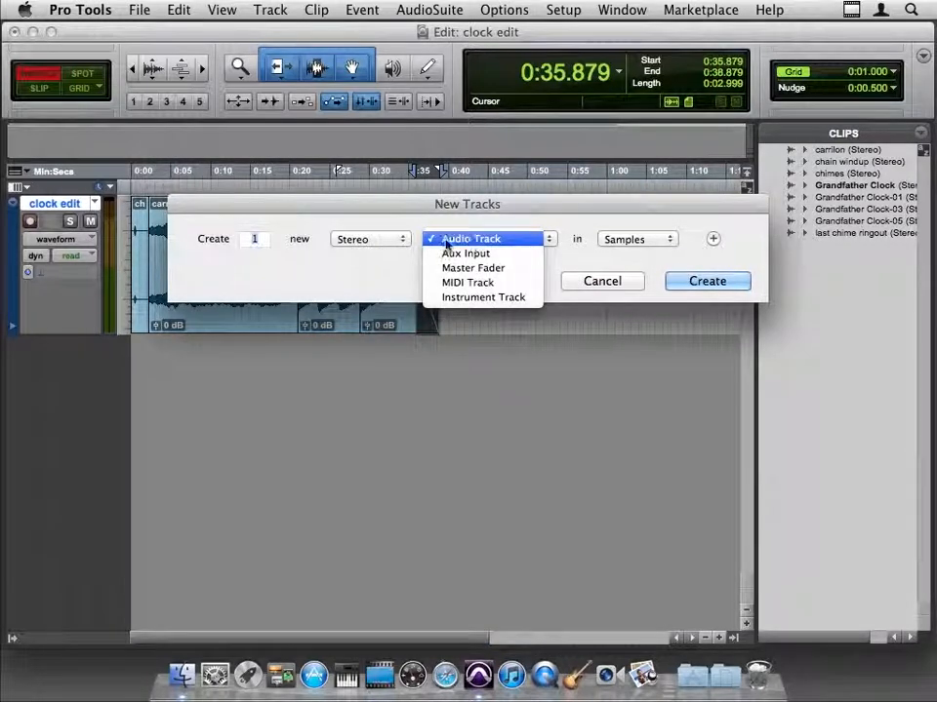
left_click(470, 238)
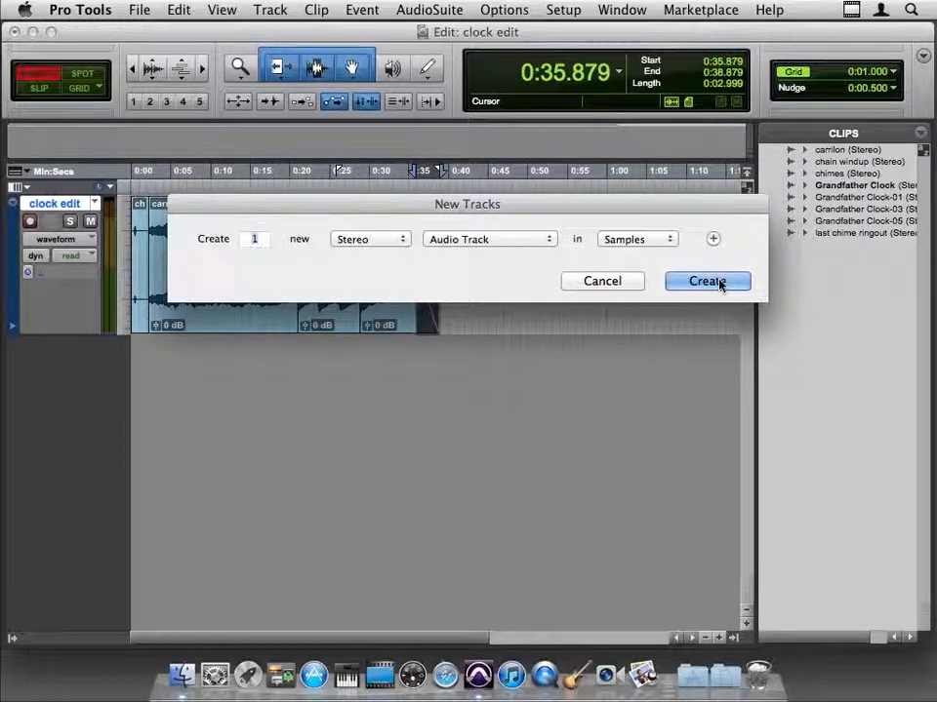
- Confirm the New Tracks dialog to create stereo track Audio 1
left_click(707, 281)
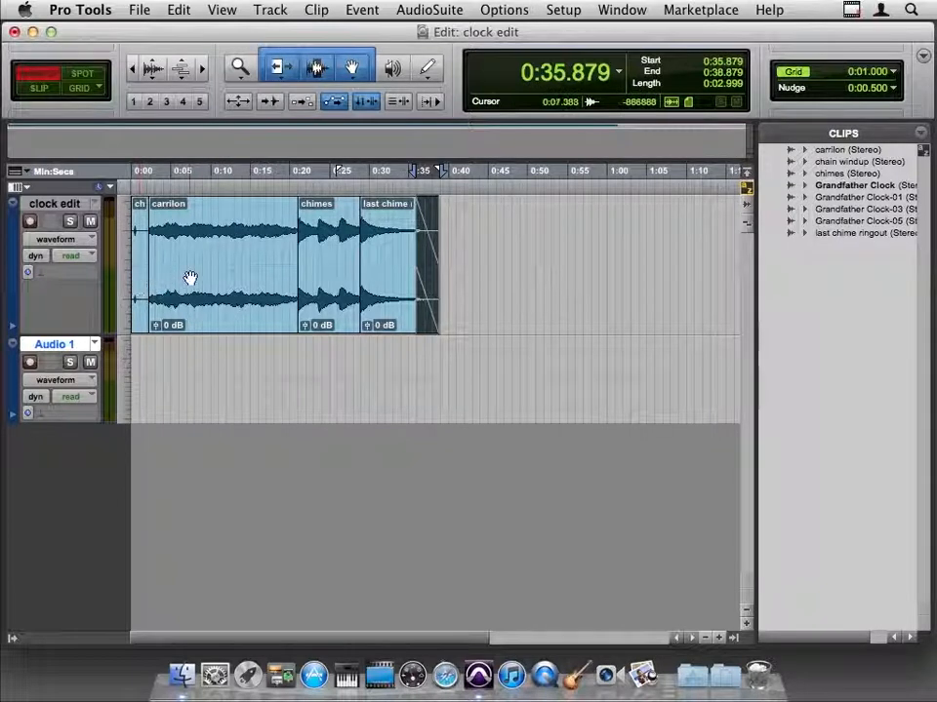
mouse_move(205, 279)
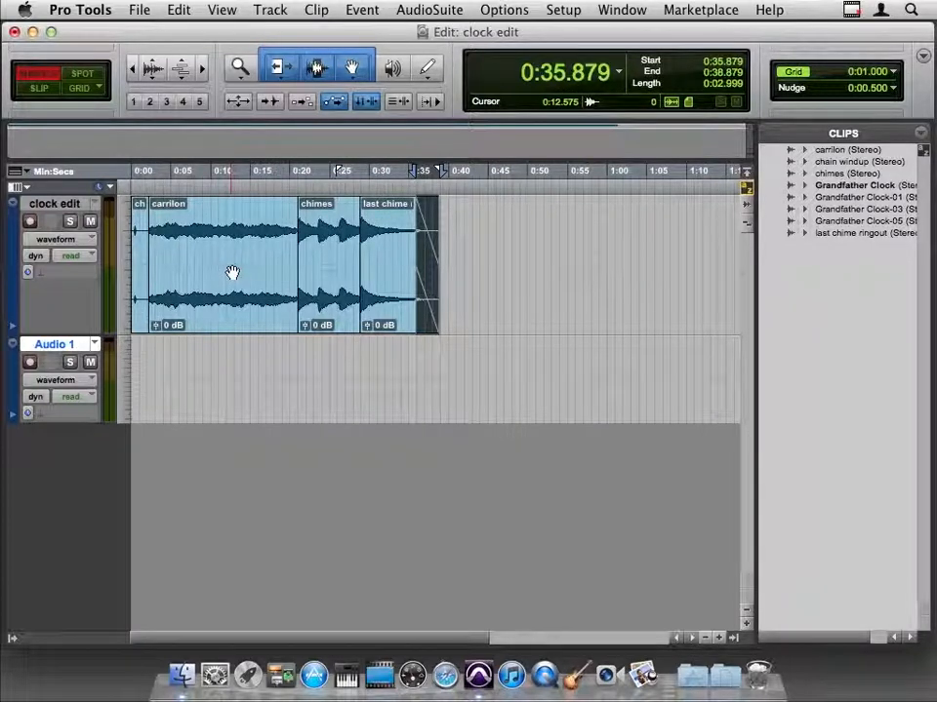
- Start another new track from the Track menu and set its type to Master Fader
left_click(269, 10)
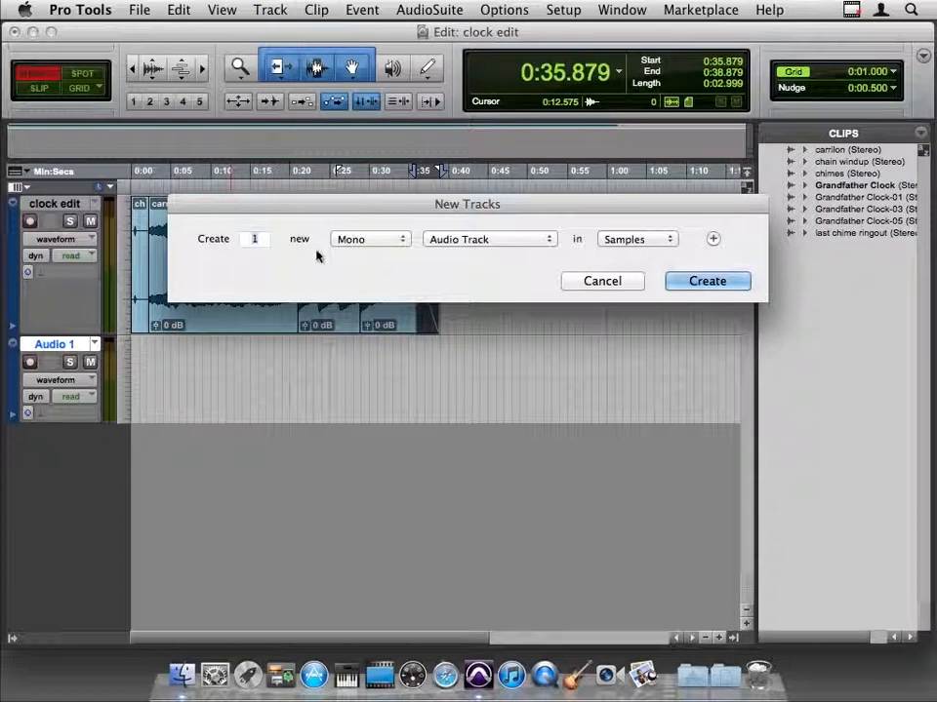
left_click(369, 239)
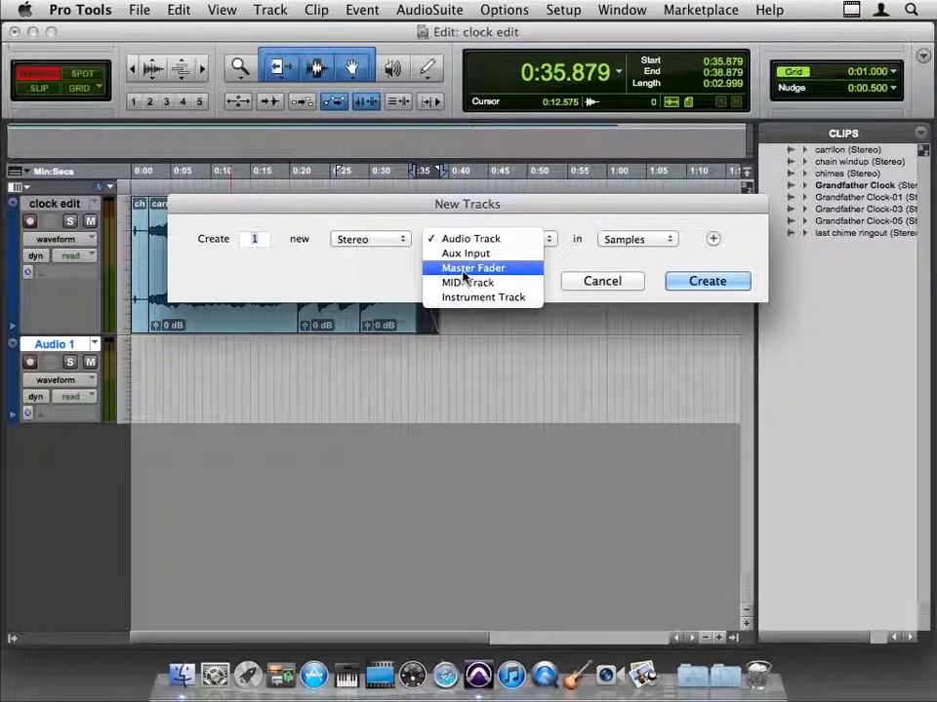
left_click(472, 268)
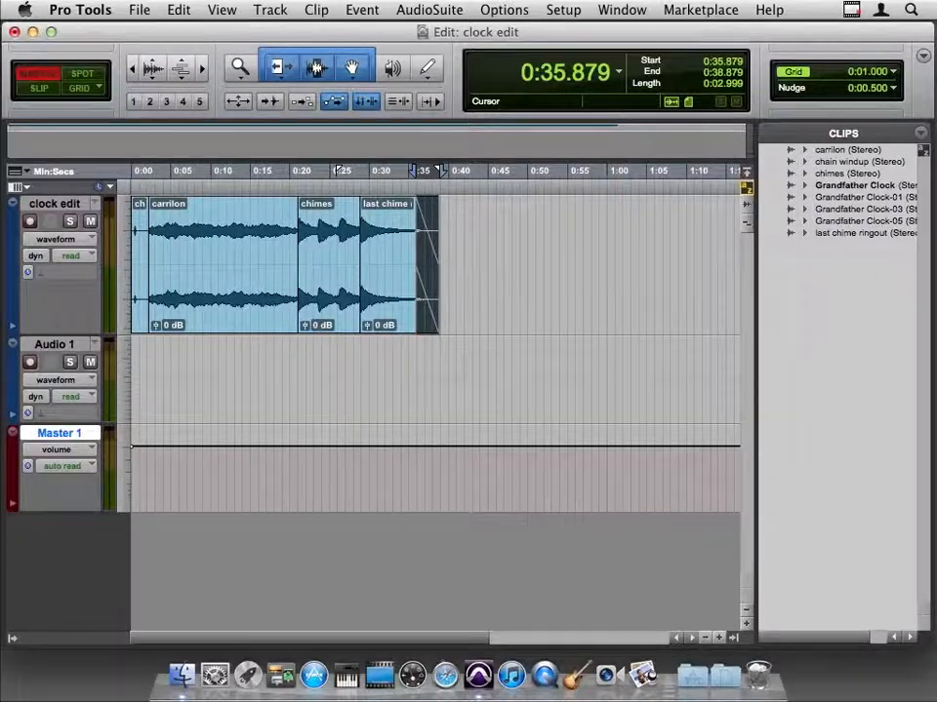
left_click(622, 10)
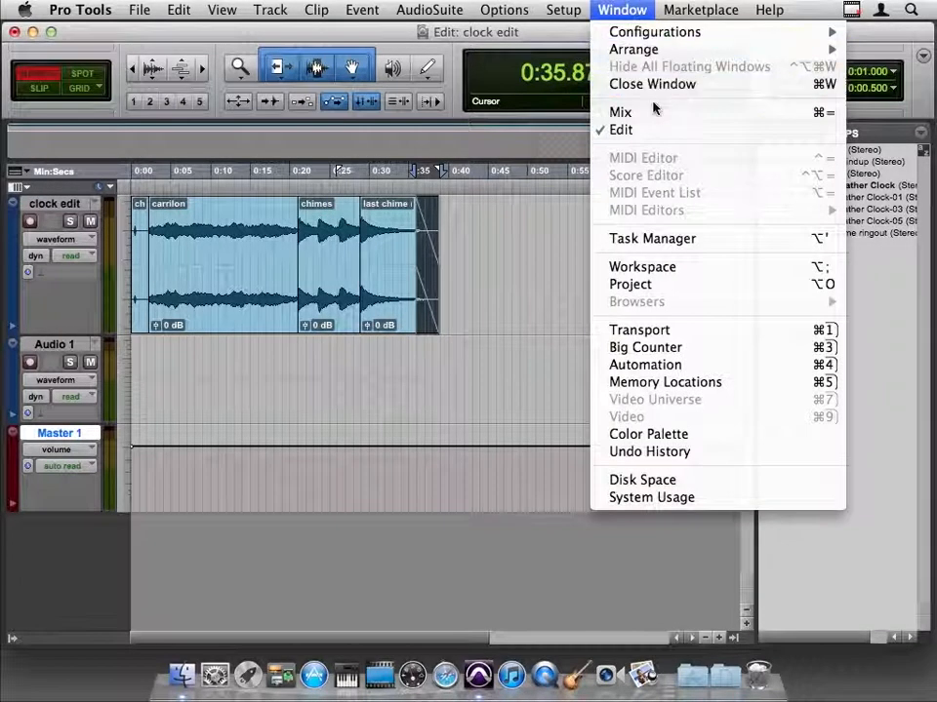
left_click(620, 111)
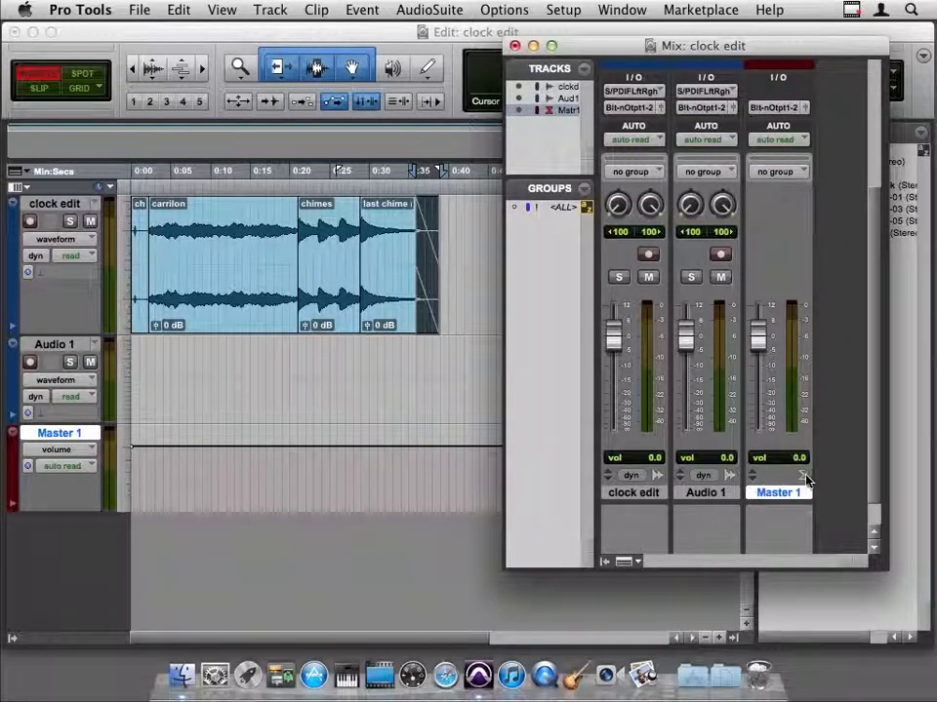
mouse_move(732, 434)
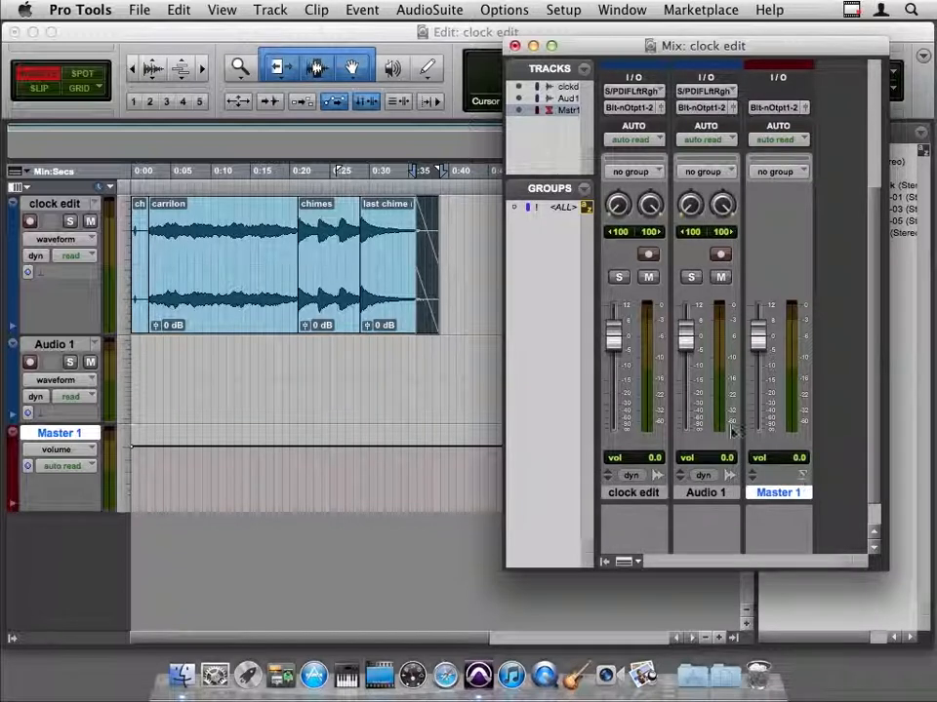
mouse_move(798, 266)
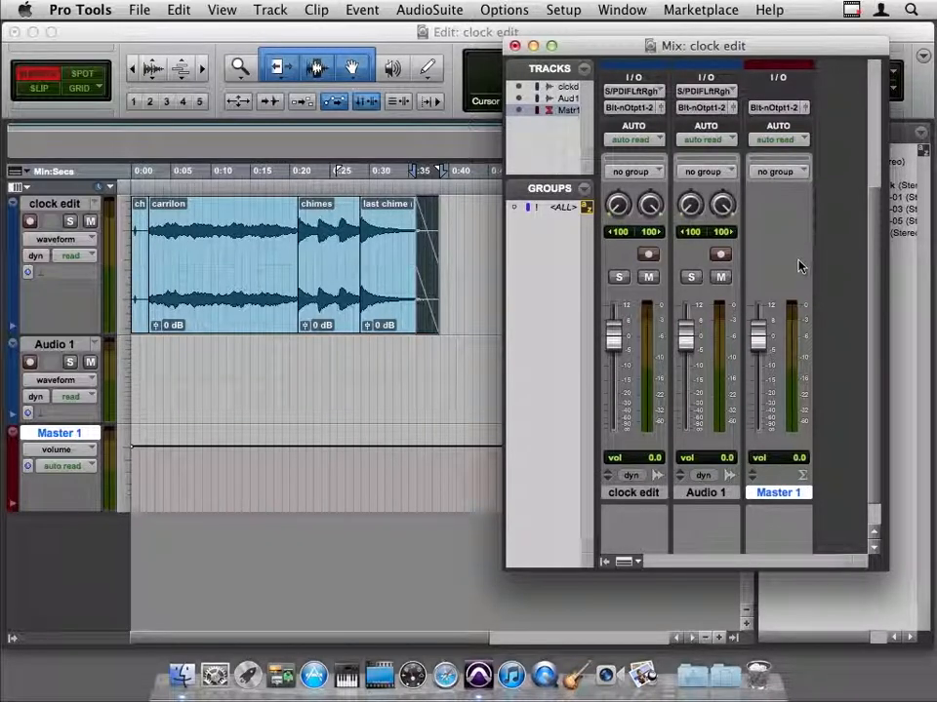
mouse_move(680, 517)
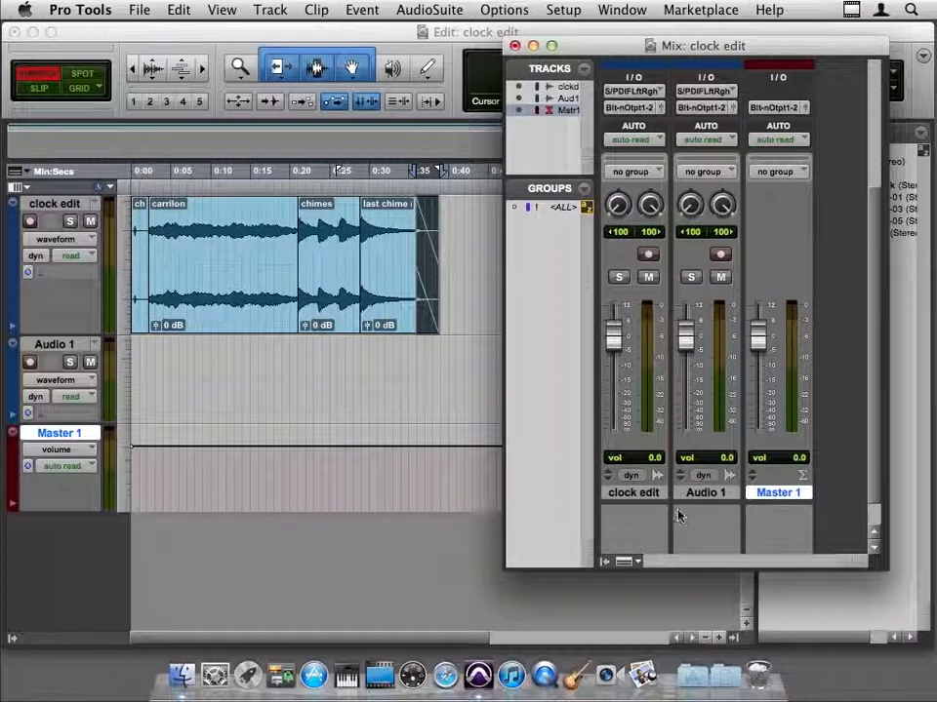
mouse_move(798, 515)
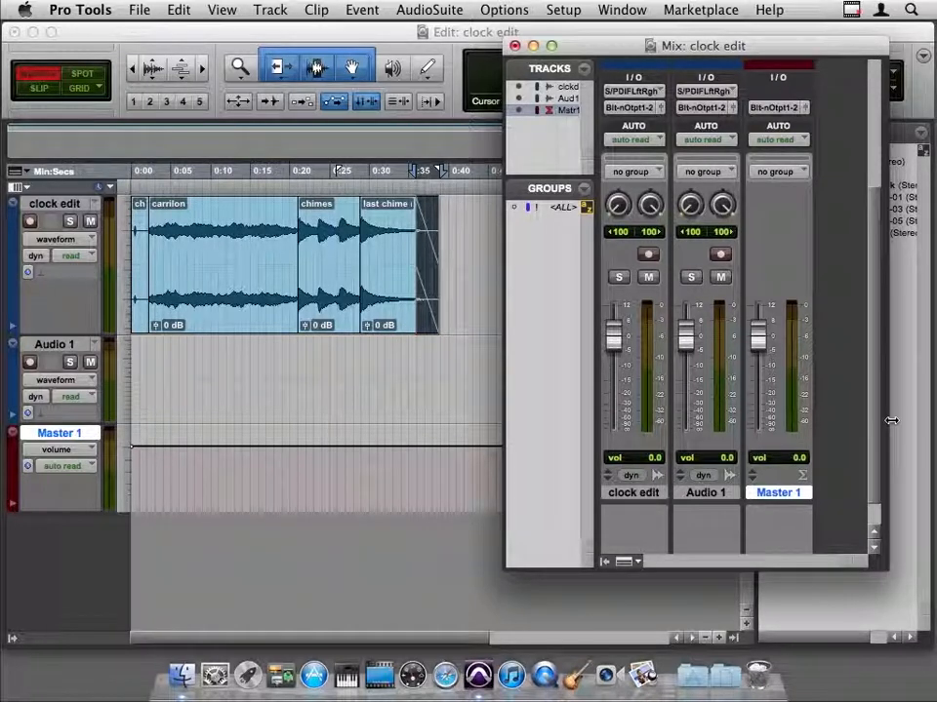
mouse_move(876, 432)
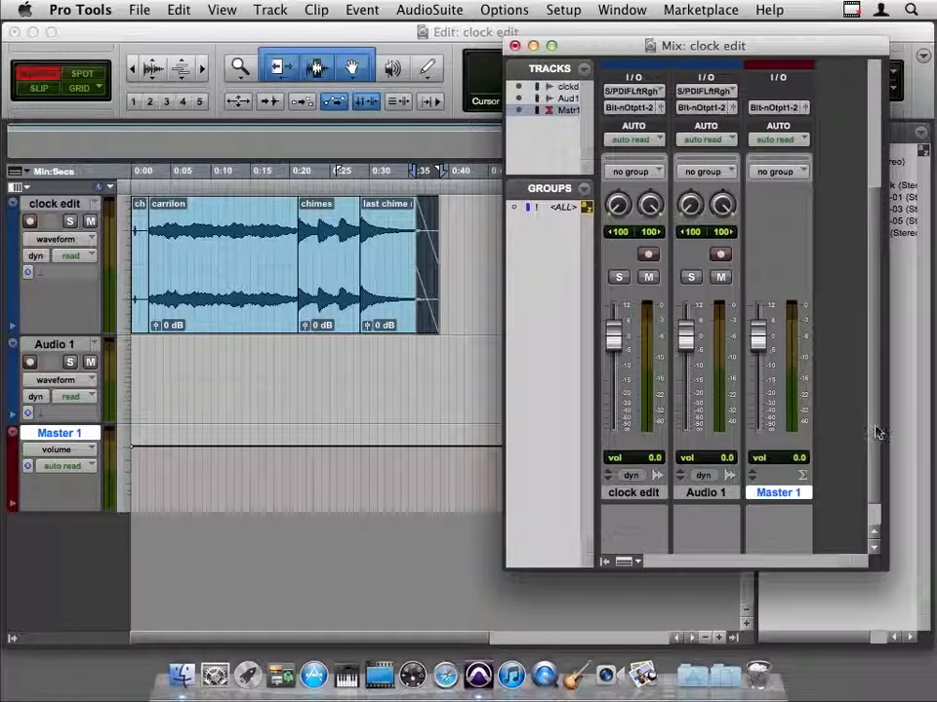
mouse_move(849, 432)
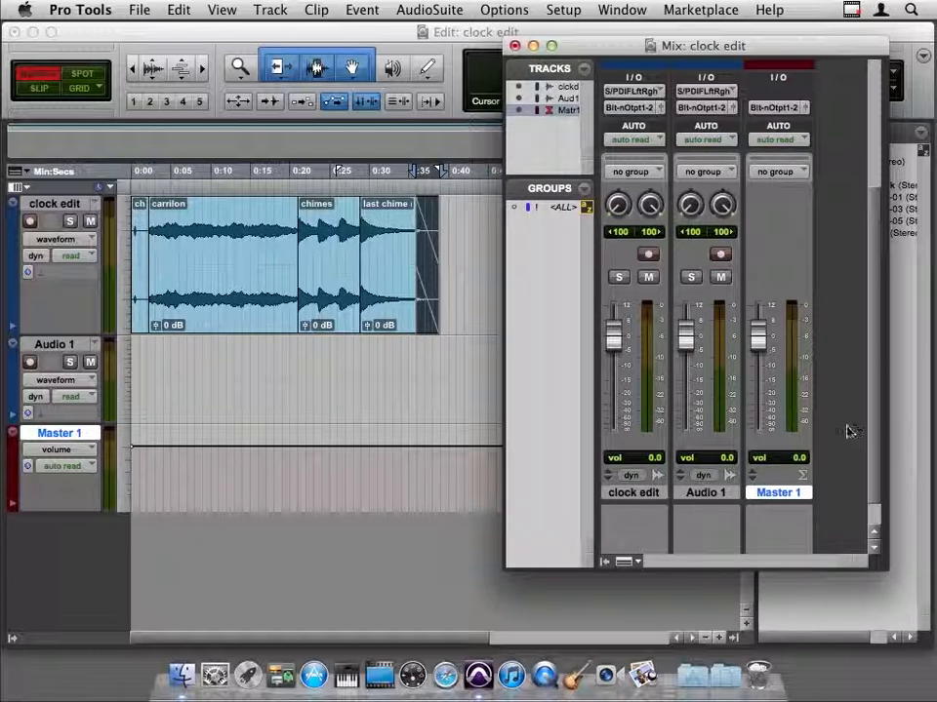
mouse_move(836, 389)
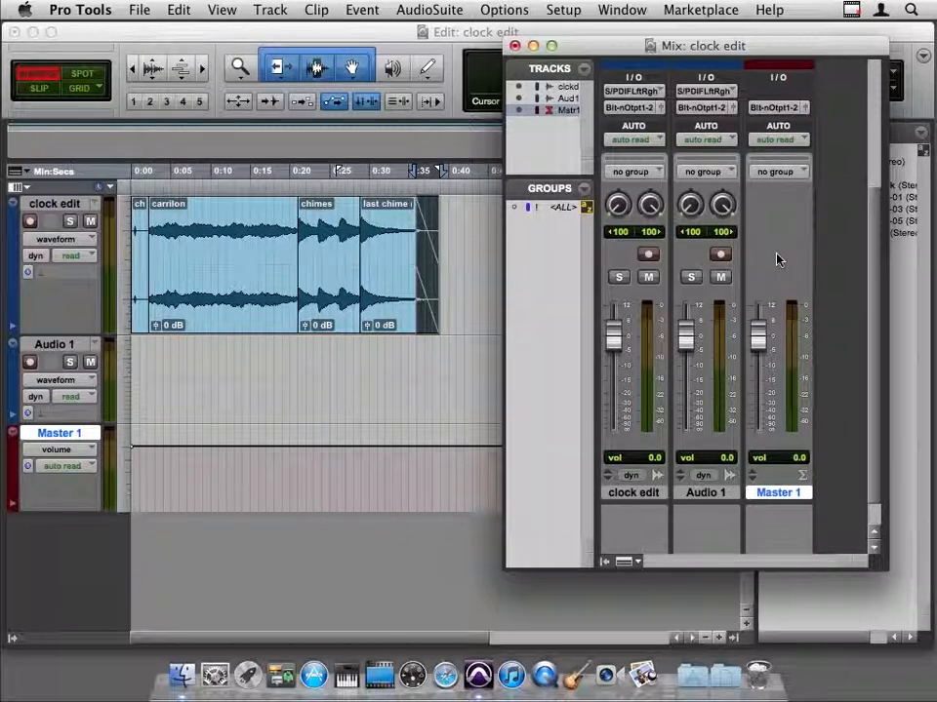
mouse_move(663, 337)
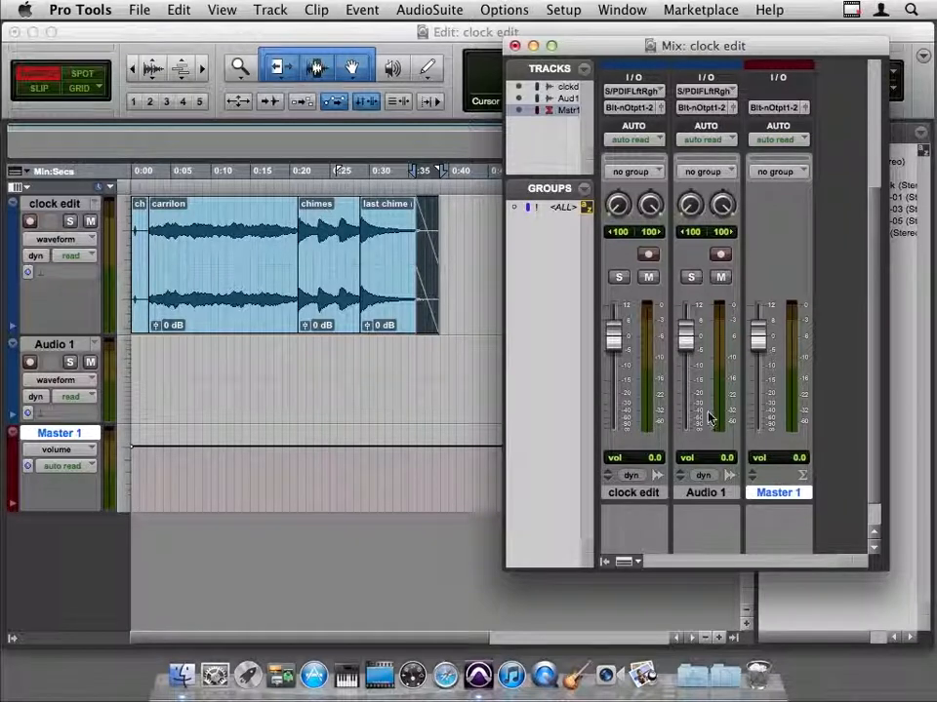
mouse_move(793, 335)
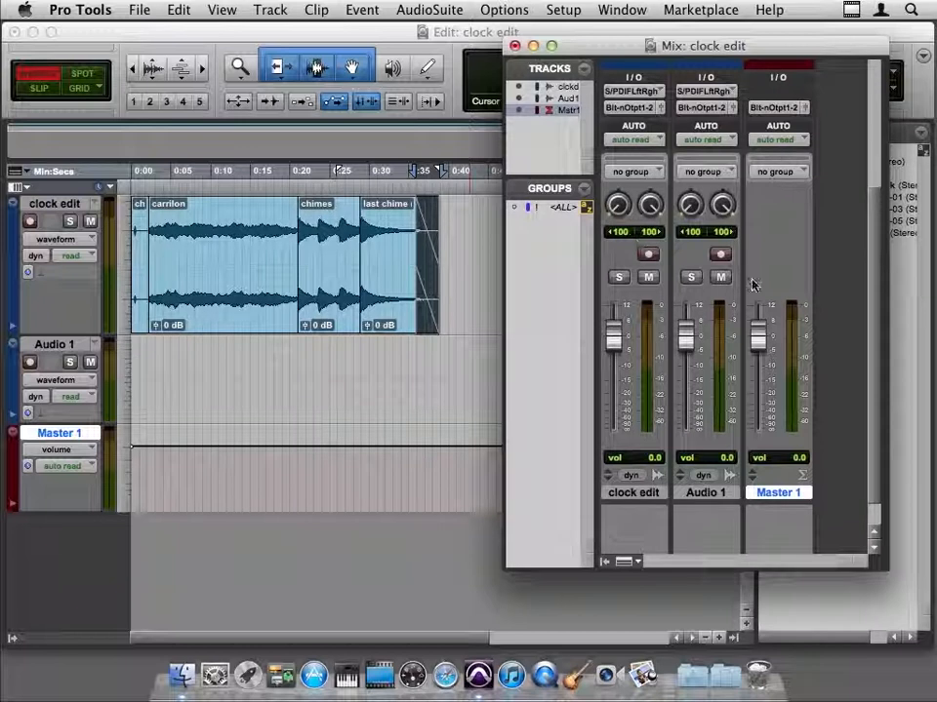
left_click(508, 45)
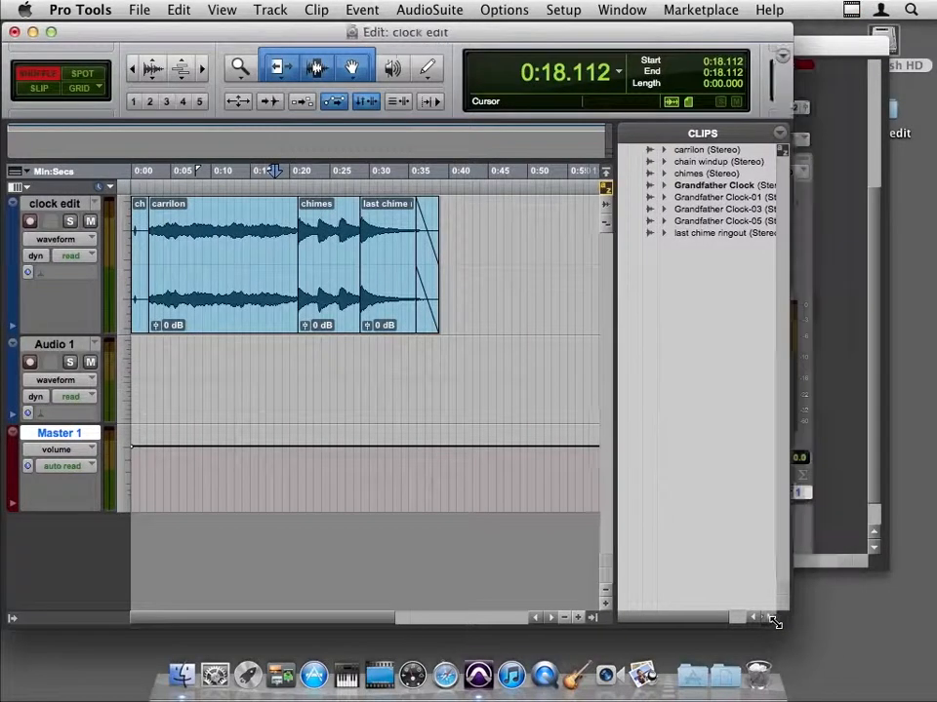
- Resize the Edit window so it fits beside the Mix window
left_click(621, 10)
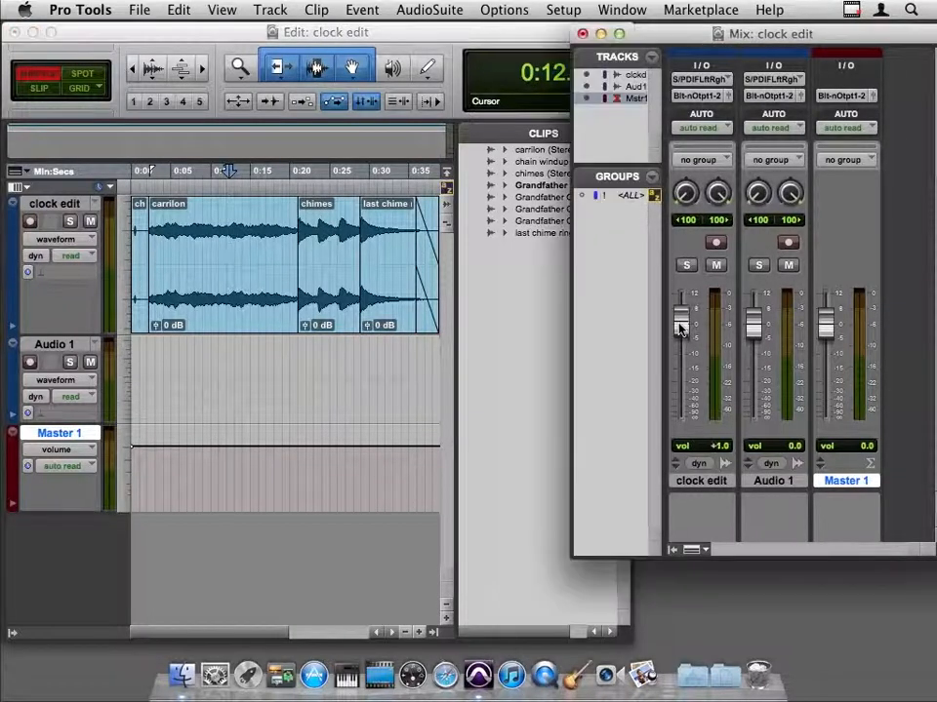
- Push the clock edit channel fader up until the volume reads +6.0 dB
left_click_drag(680, 329, 680, 312)
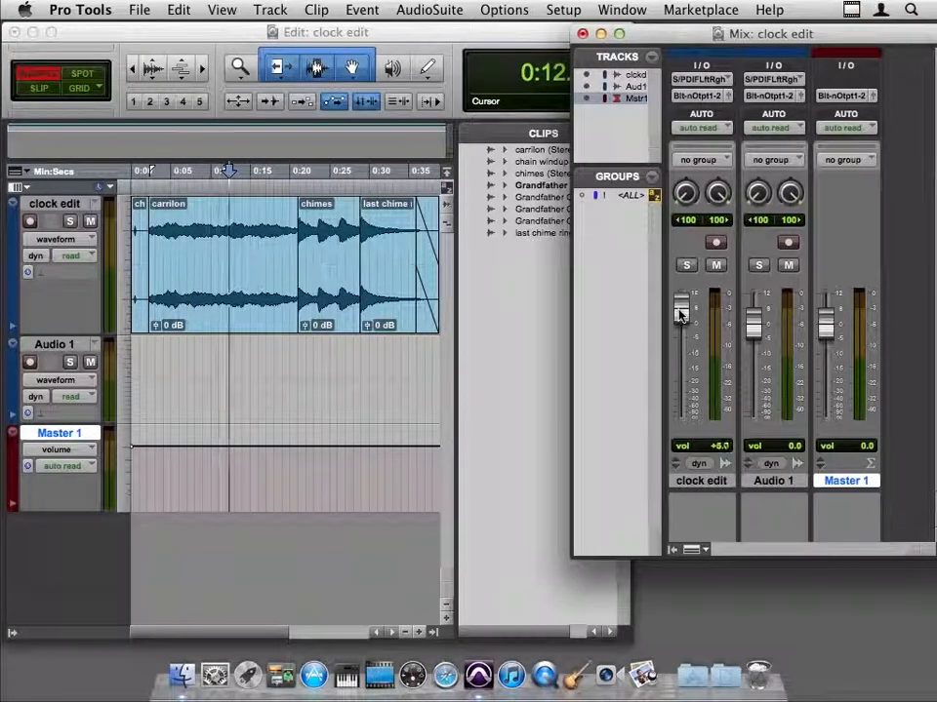
left_click_drag(681, 313, 681, 302)
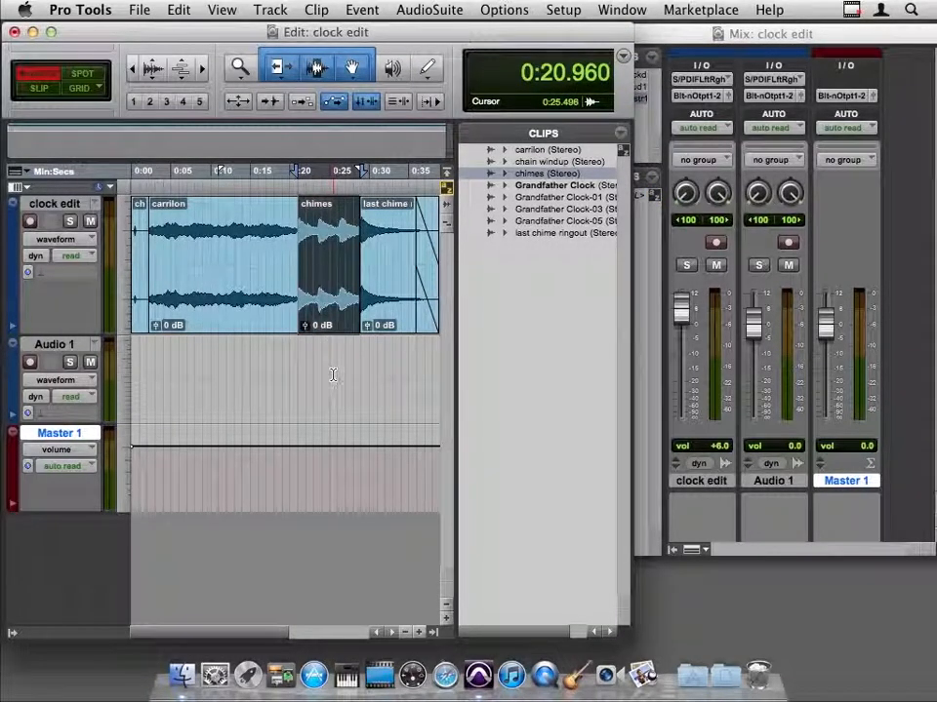
mouse_move(333, 393)
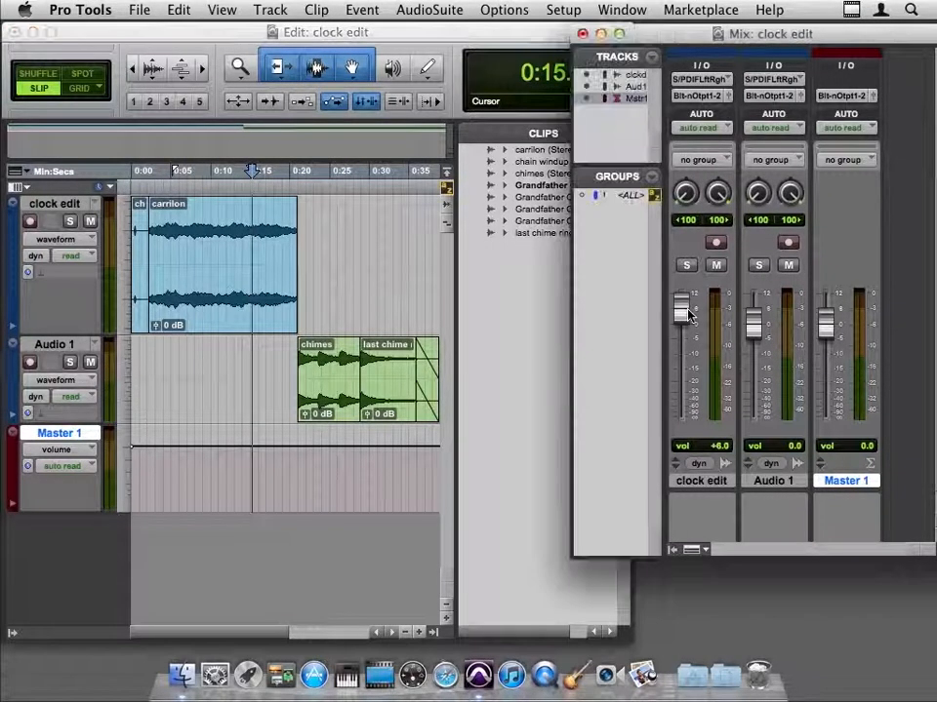
- Try several clock edit fader levels, ranging from about -10 dB to +6 dB
left_click_drag(682, 307, 683, 314)
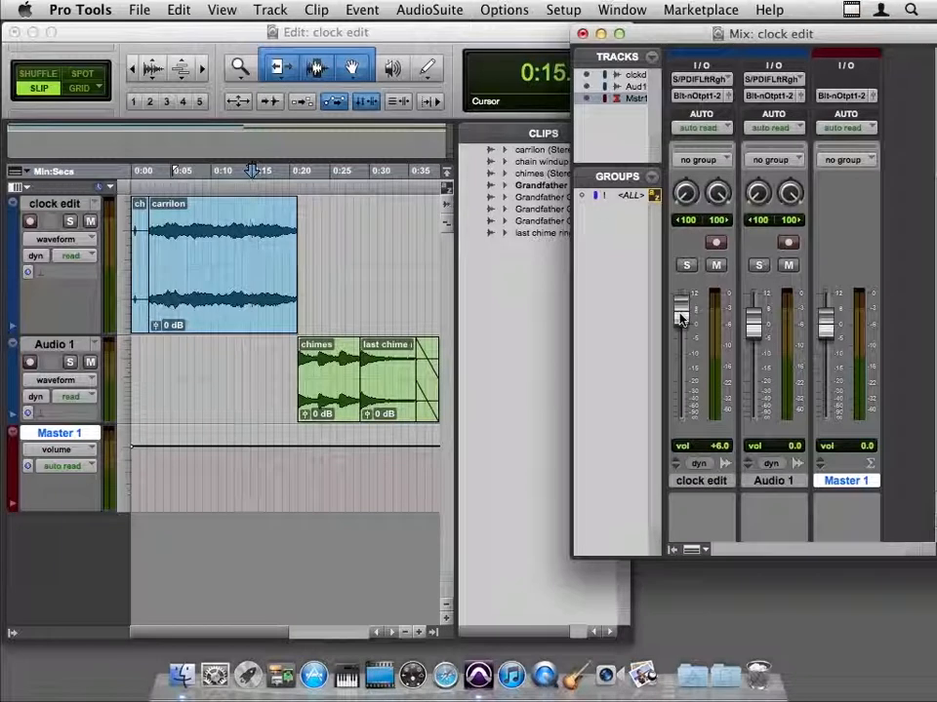
left_click_drag(682, 312, 682, 322)
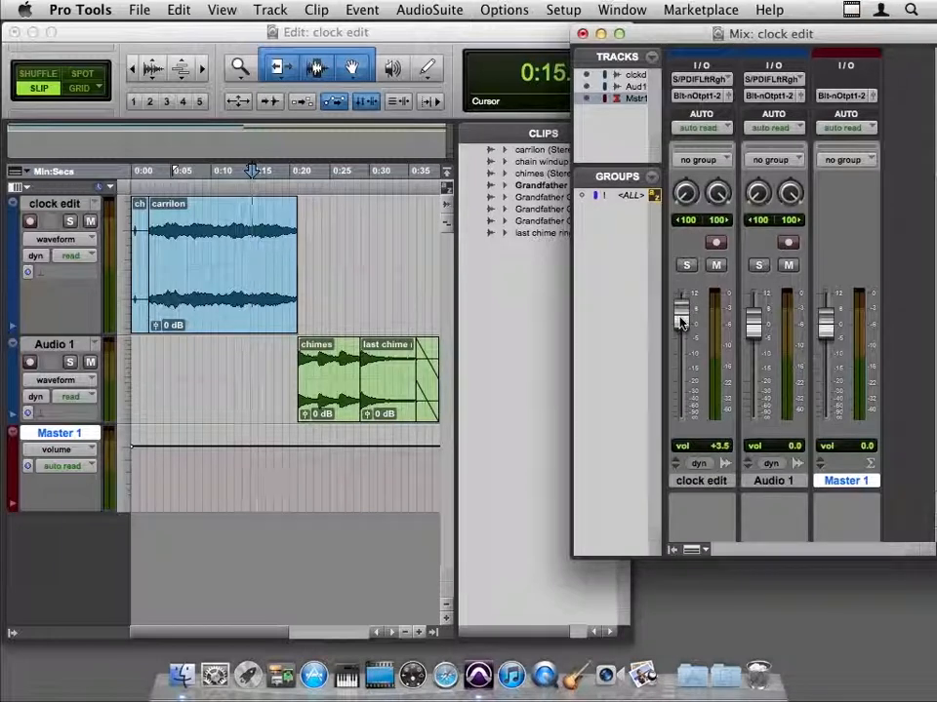
left_click_drag(681, 317, 681, 327)
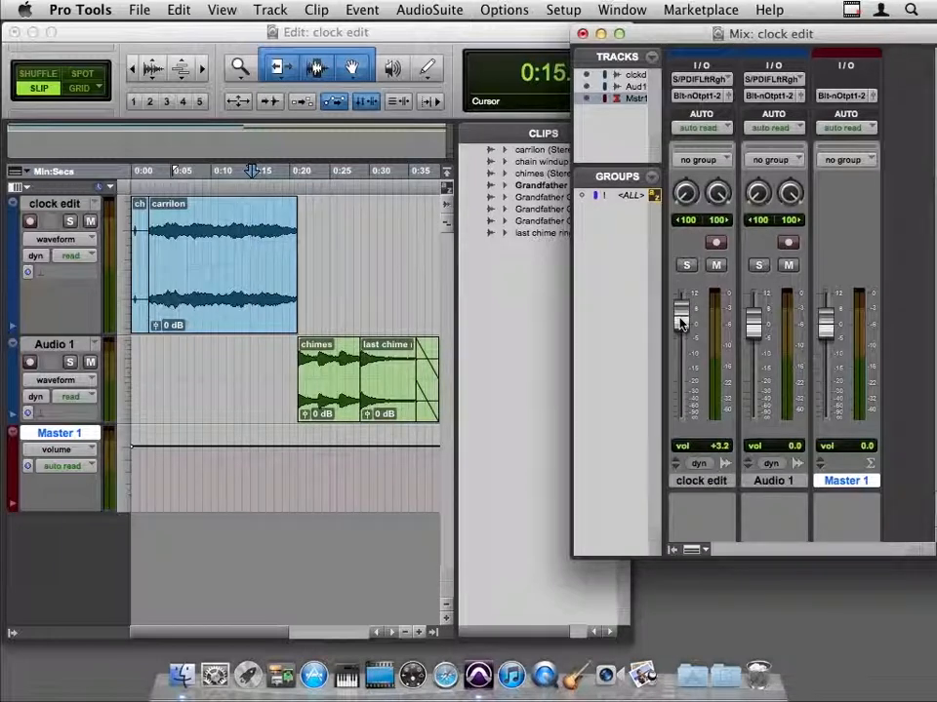
left_click_drag(681, 324, 681, 310)
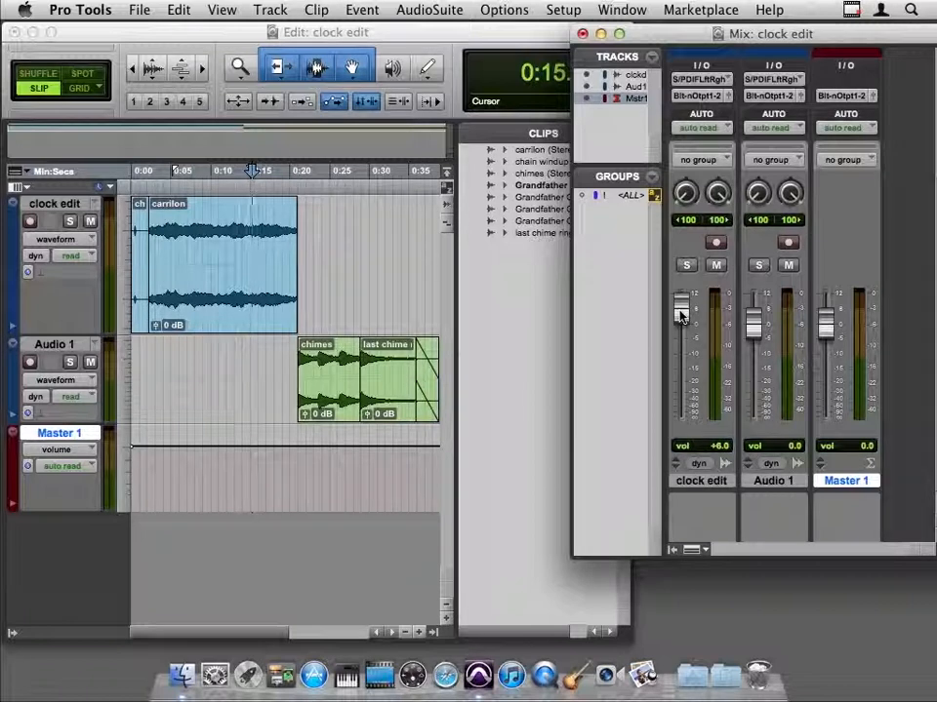
left_click_drag(681, 308, 681, 322)
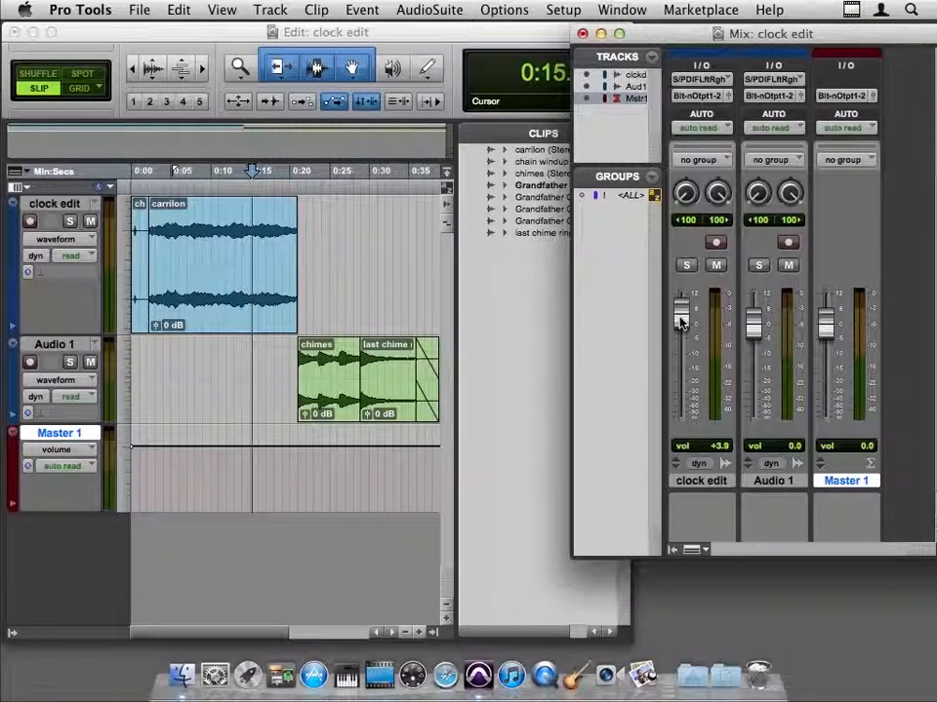
left_click_drag(680, 317, 680, 327)
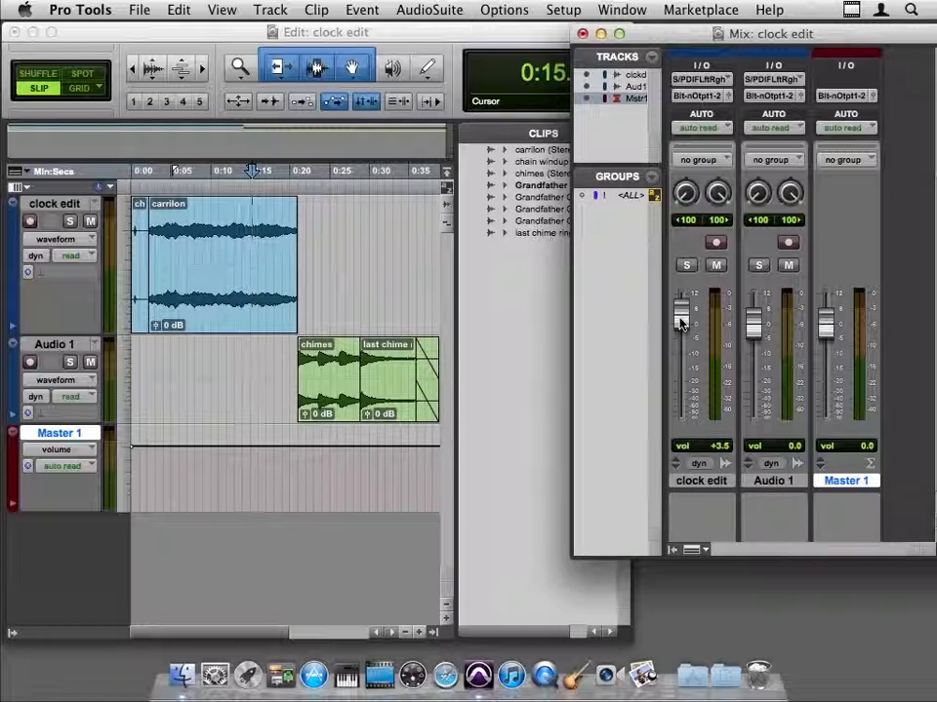
left_click_drag(680, 312, 680, 326)
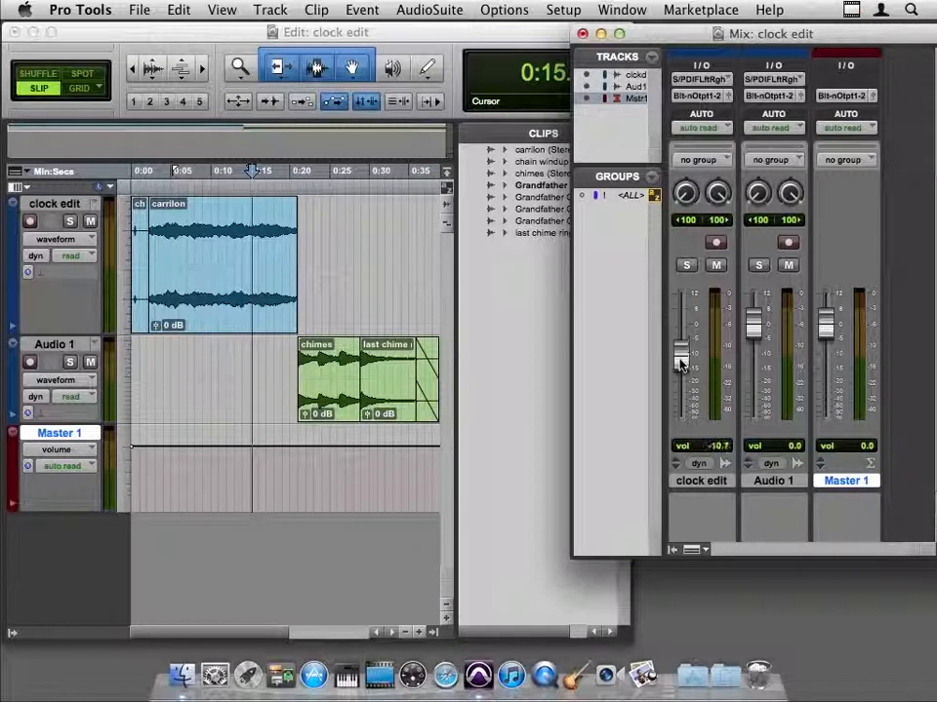
- Reset the clock edit fader to 0 dB, then bring it to about +3.2 dB
left_click(680, 361)
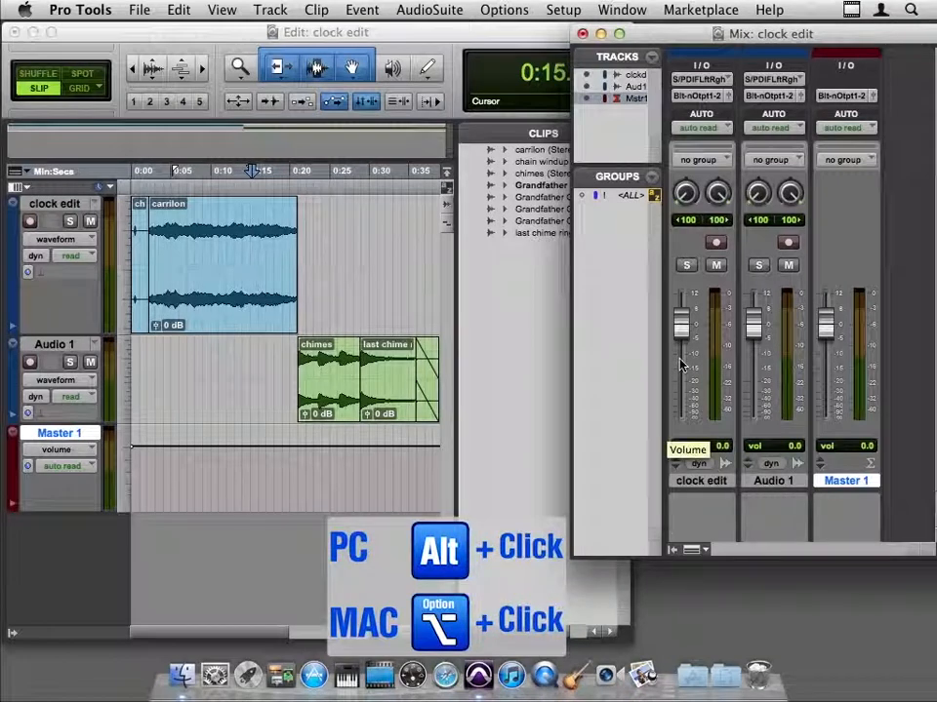
left_click_drag(681, 312, 681, 366)
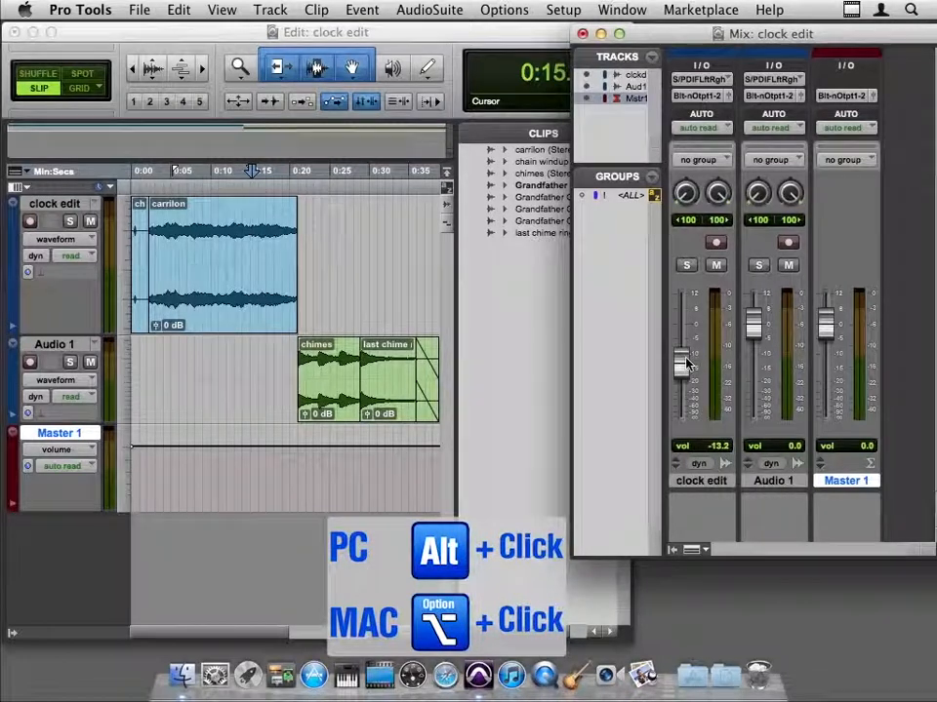
left_click_drag(681, 366, 681, 327)
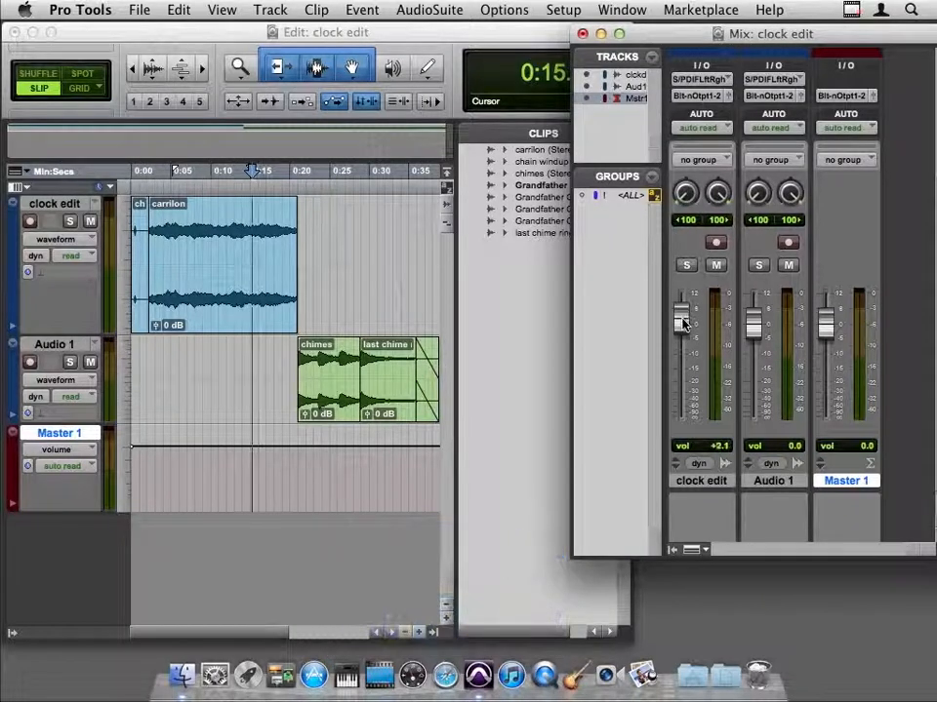
left_click_drag(681, 322, 681, 307)
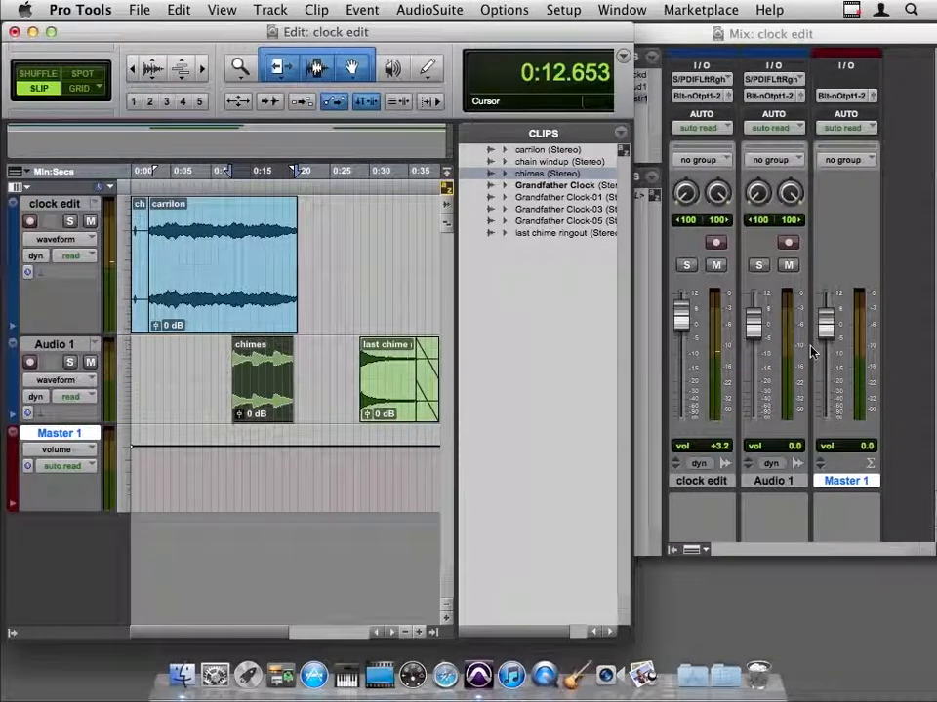
mouse_move(744, 373)
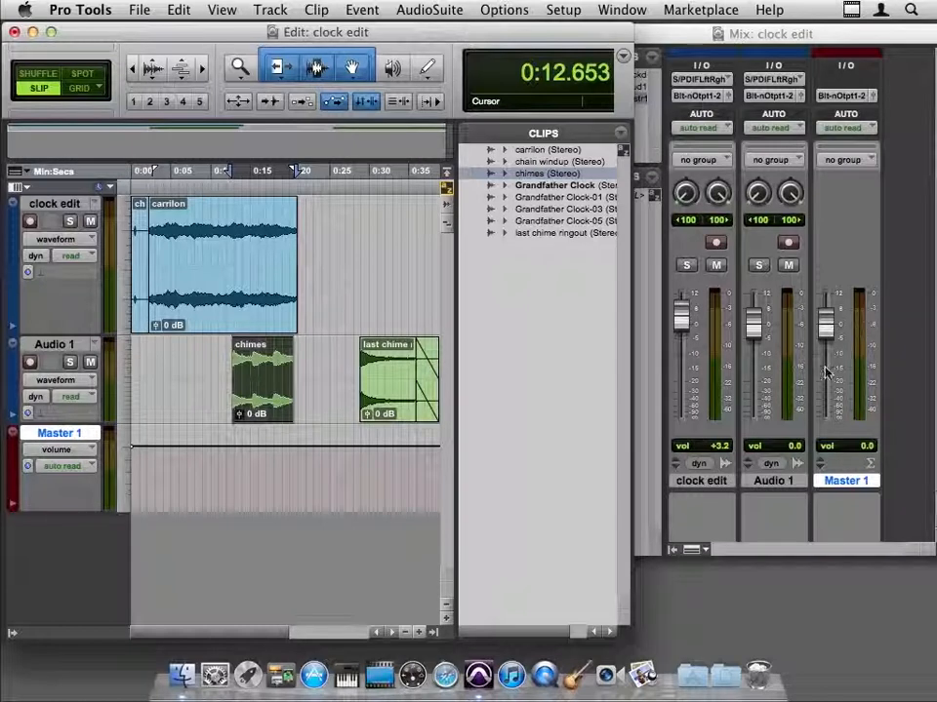
mouse_move(713, 337)
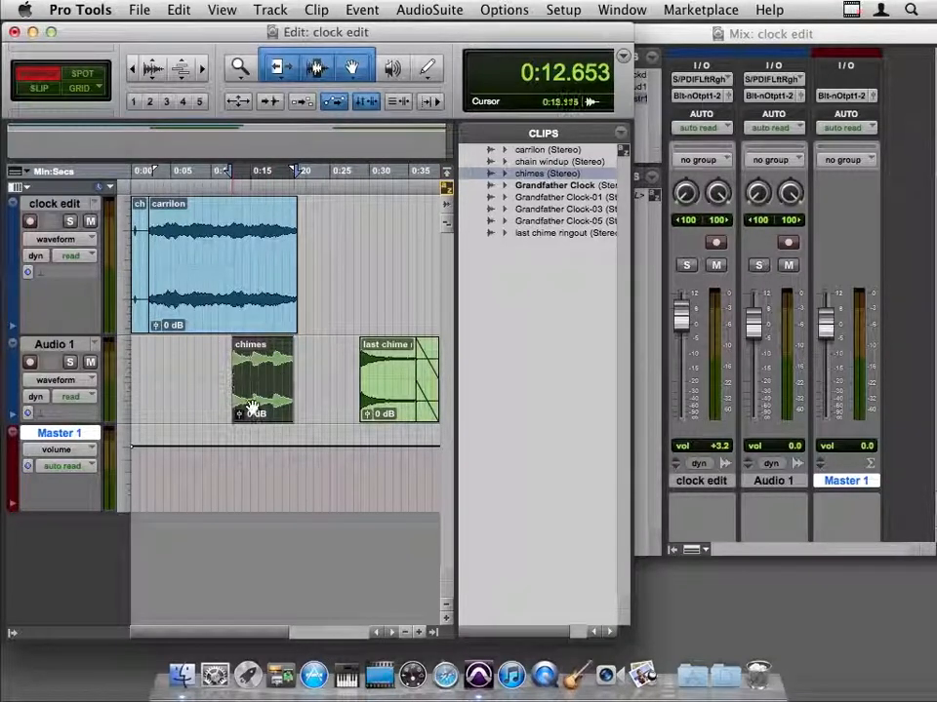
mouse_move(269, 398)
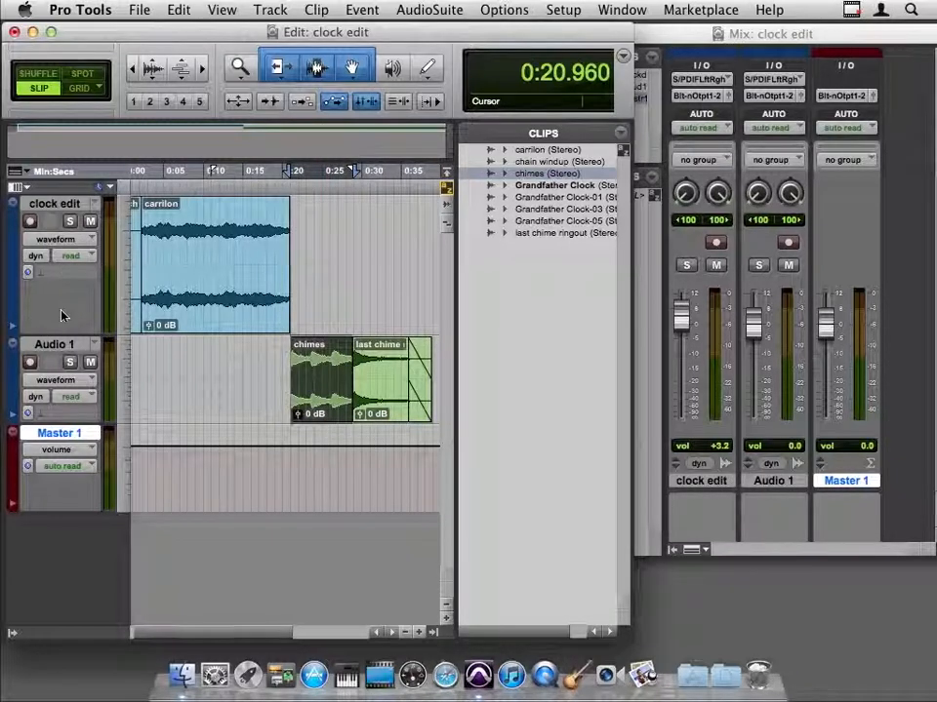
- Double-click the Audio 1 track name to begin renaming it to chimes
double_click(54, 343)
type("chimes")
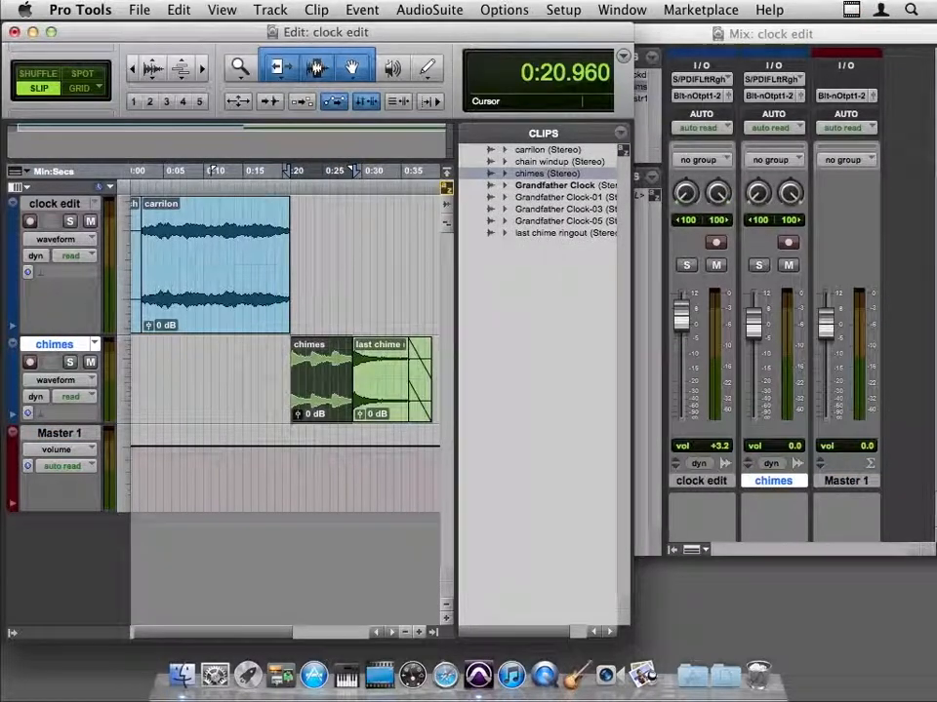
mouse_move(580, 395)
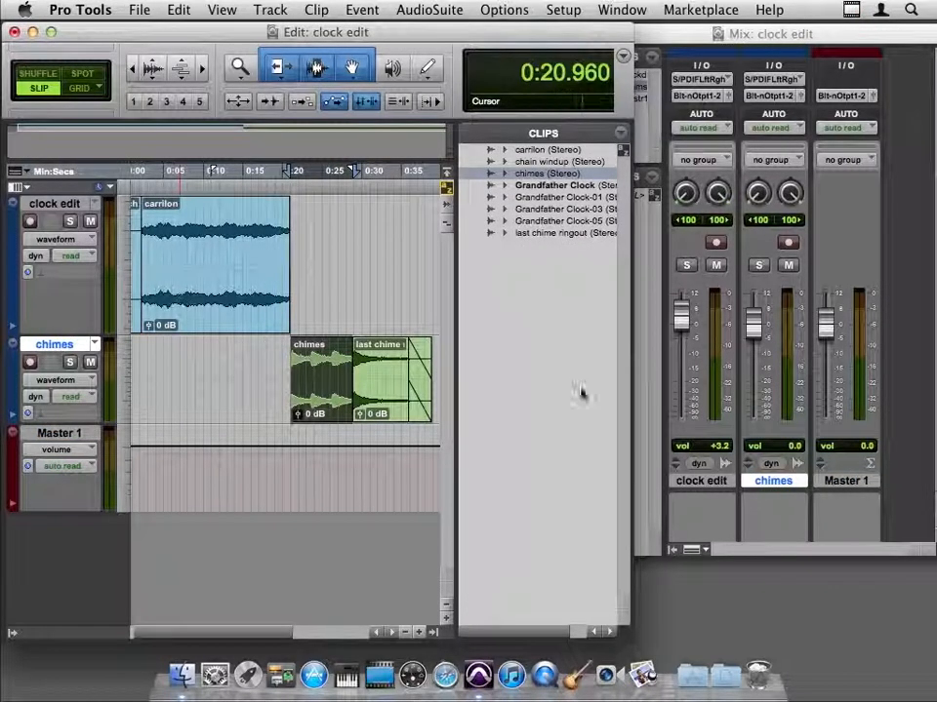